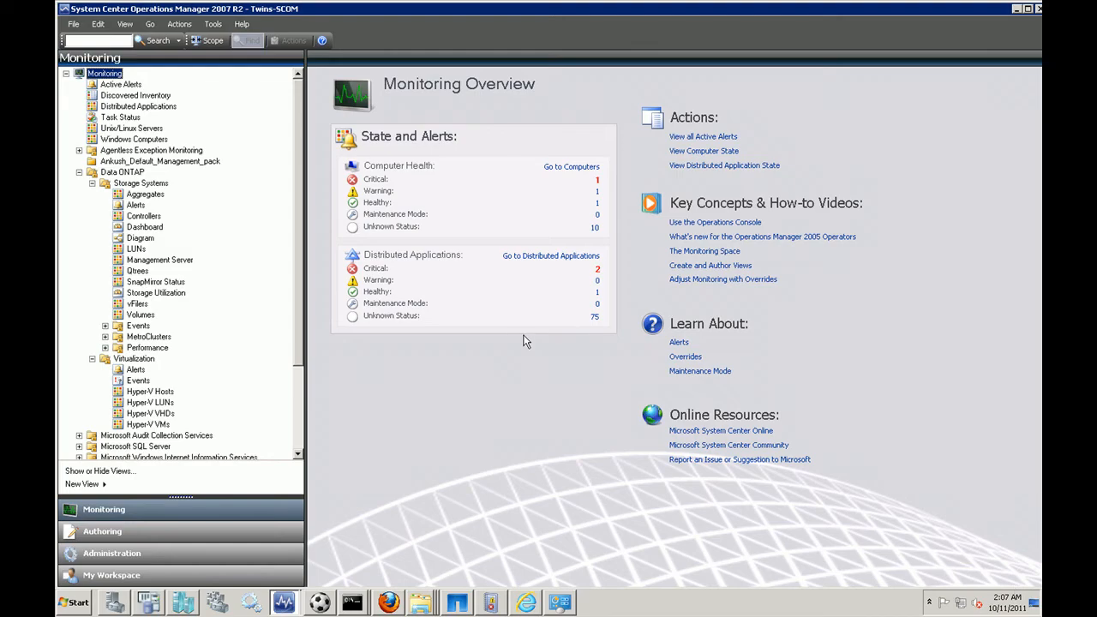
- Show Discovered Inventory with the TwinsSQL management server's properties and tasks
left_click(136, 95)
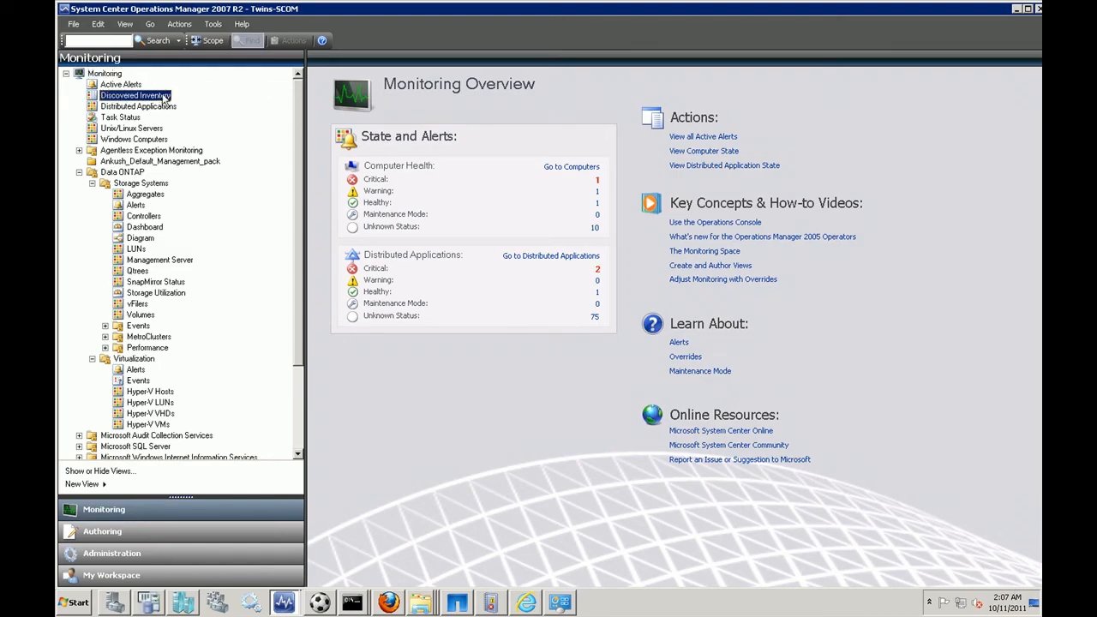
left_click(135, 95)
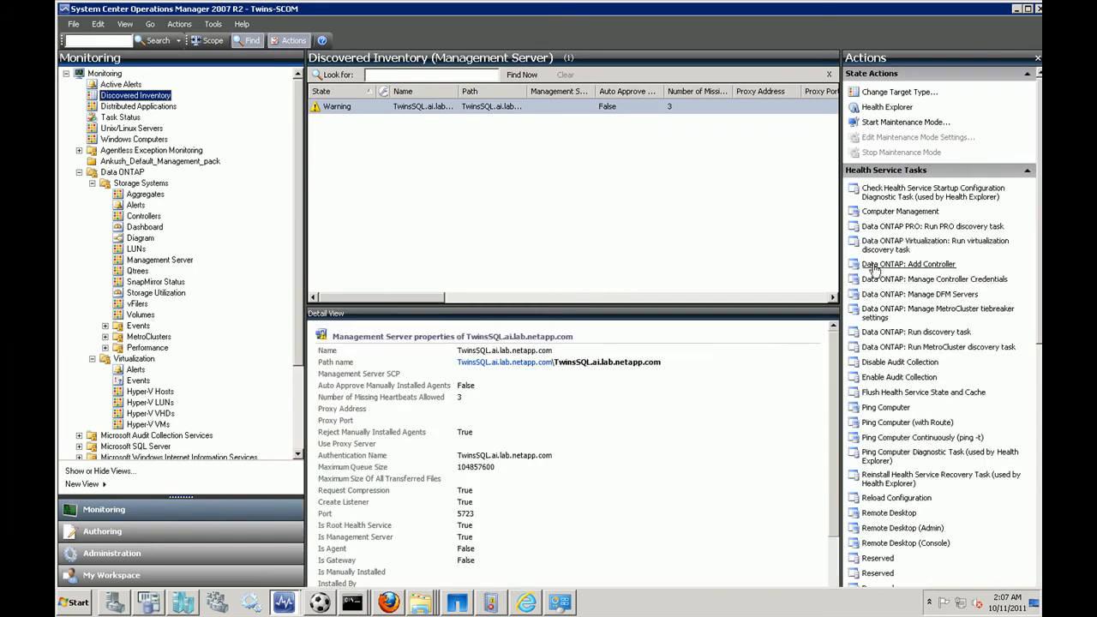
mouse_move(673, 213)
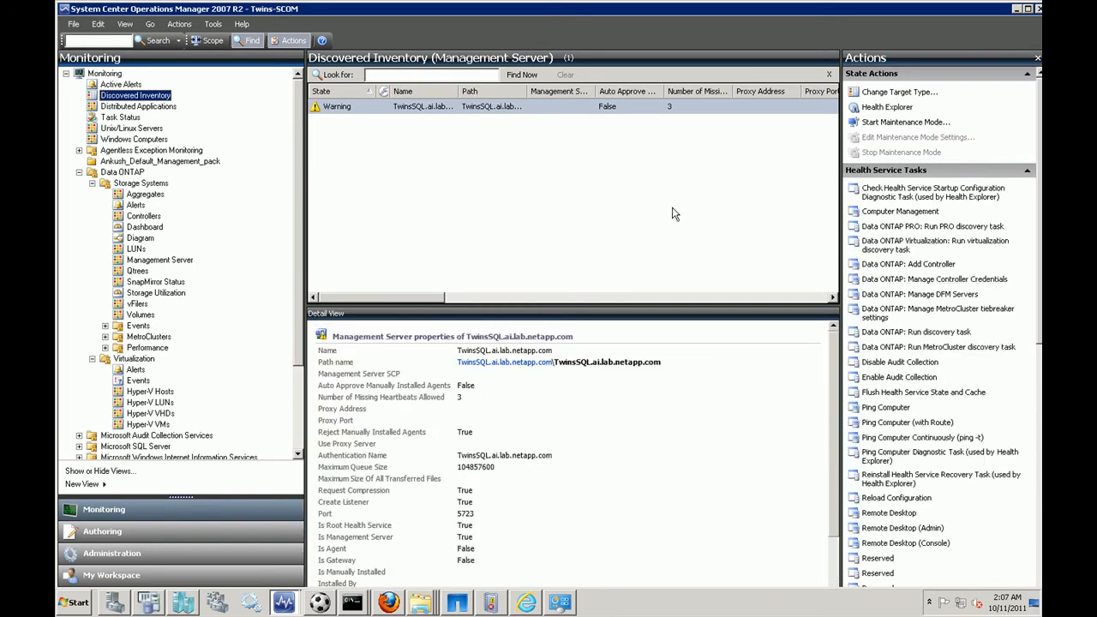
- Add the storage controller at 10.73.68.28 via Data ONTAP: Add Controller
left_click(908, 264)
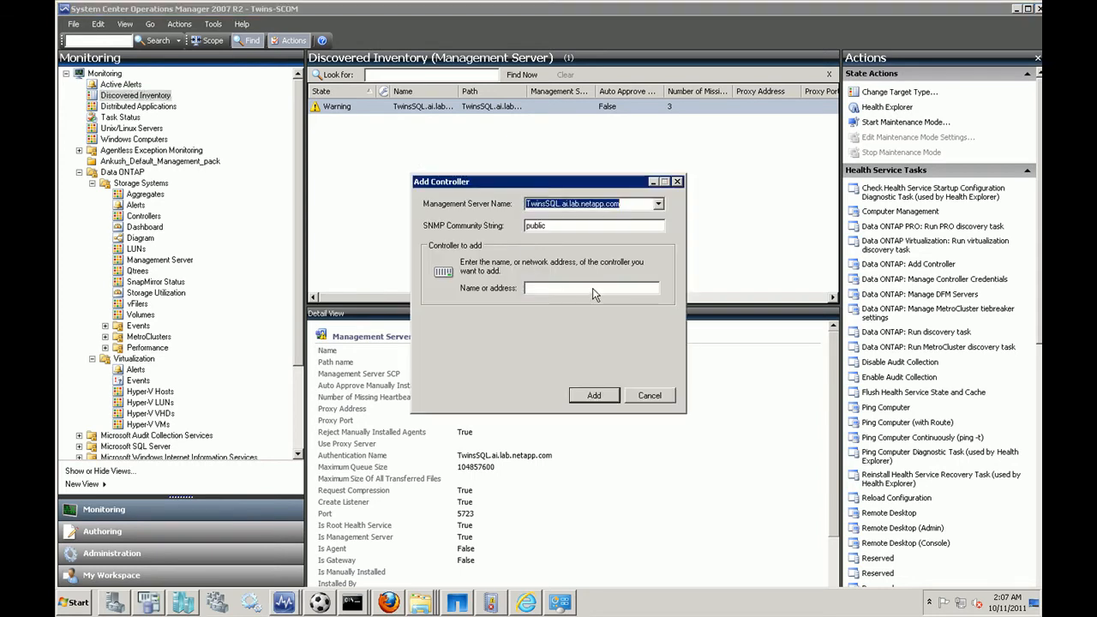
left_click(591, 287)
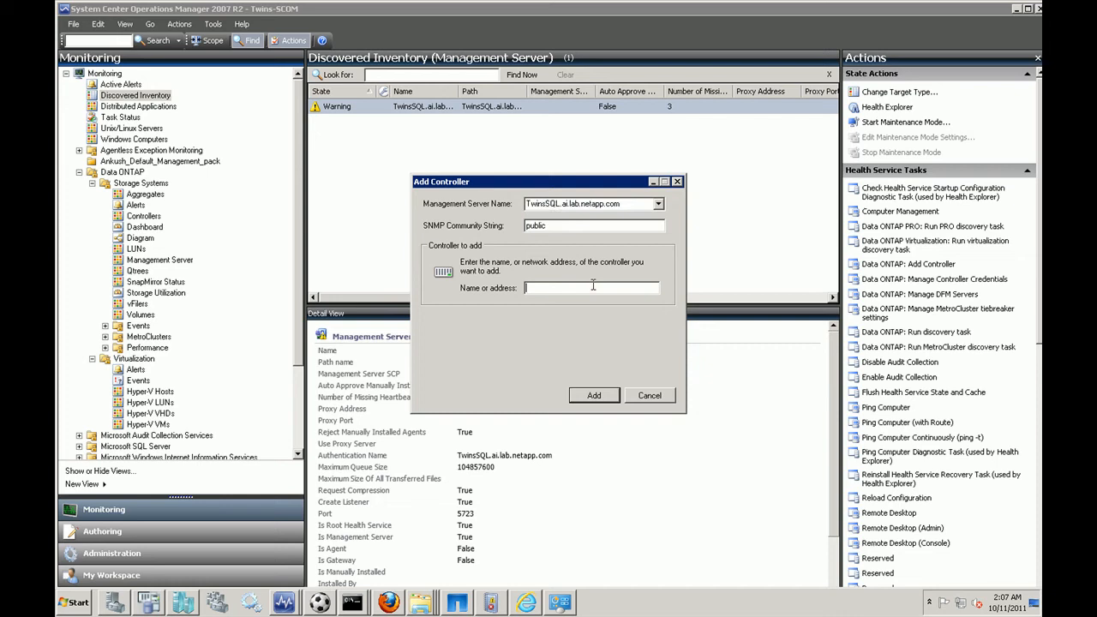
type("10.73.68.2")
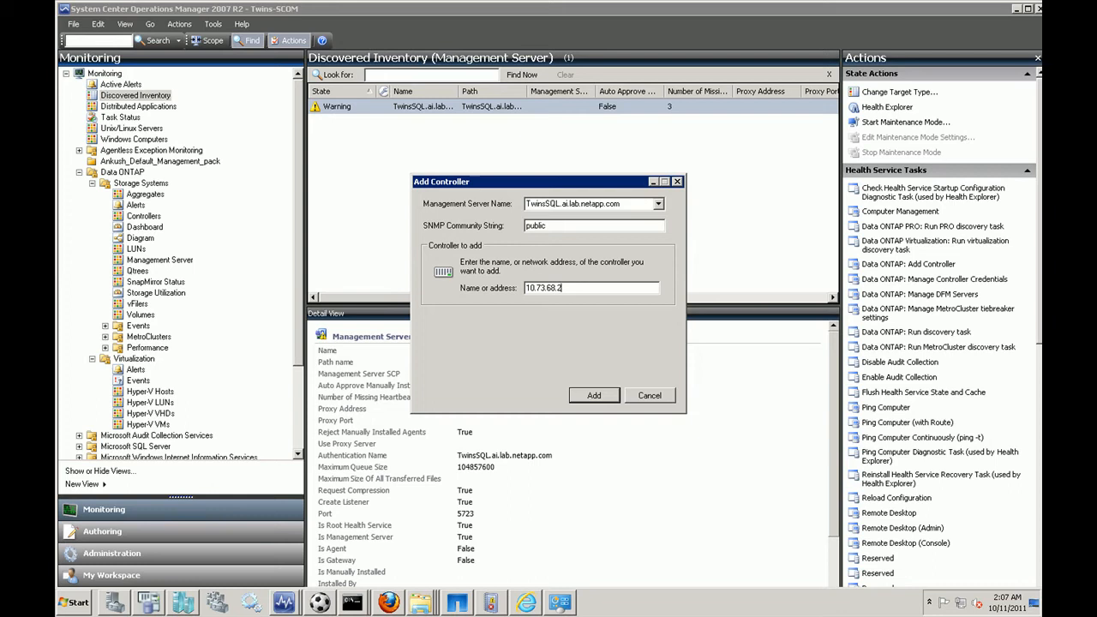
type("8")
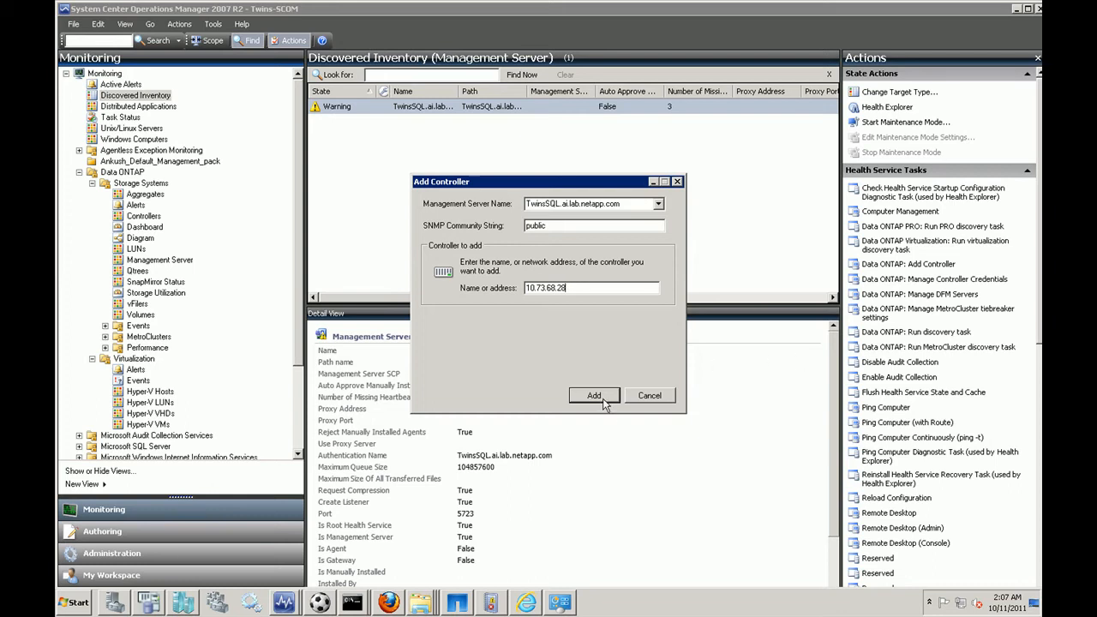
left_click(594, 395)
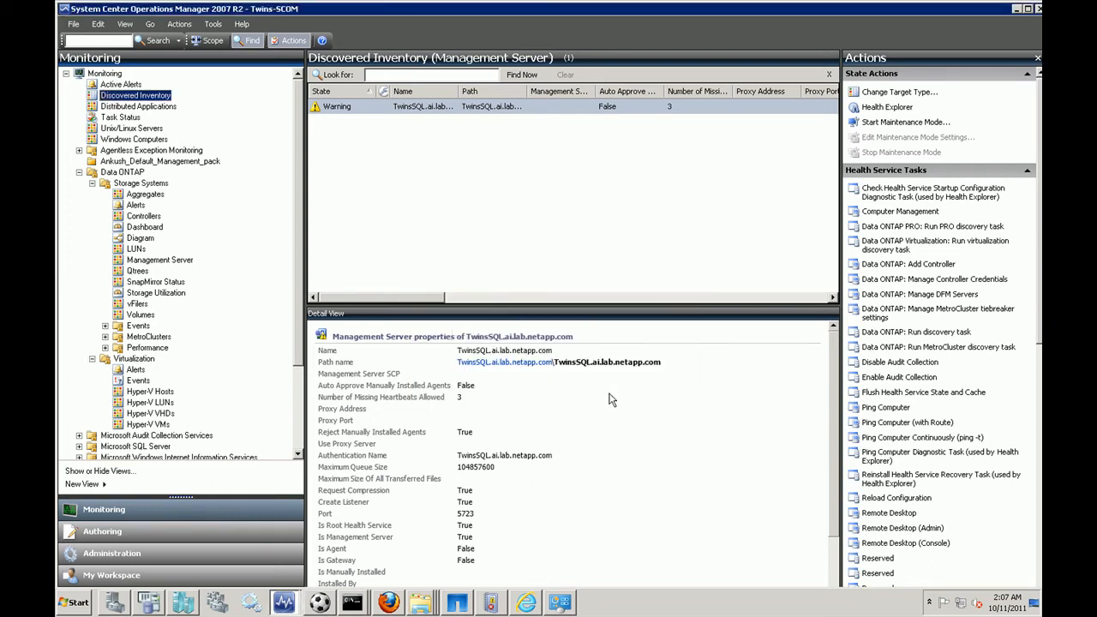
mouse_move(771, 394)
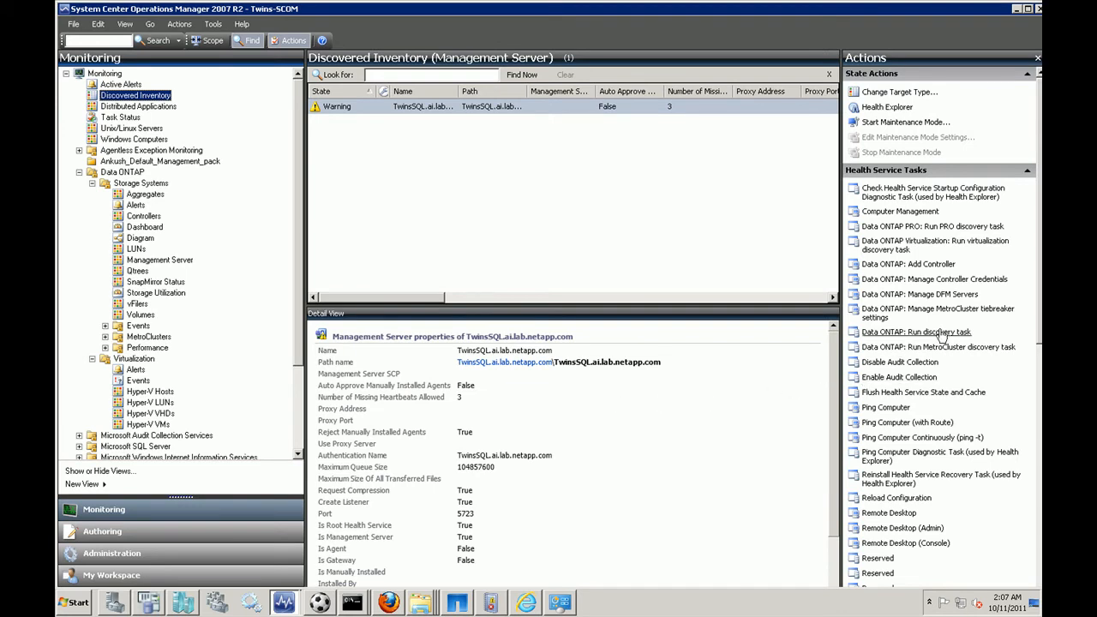
- Run the Data ONTAP discovery task on the management server and dismiss its status window
left_click(916, 332)
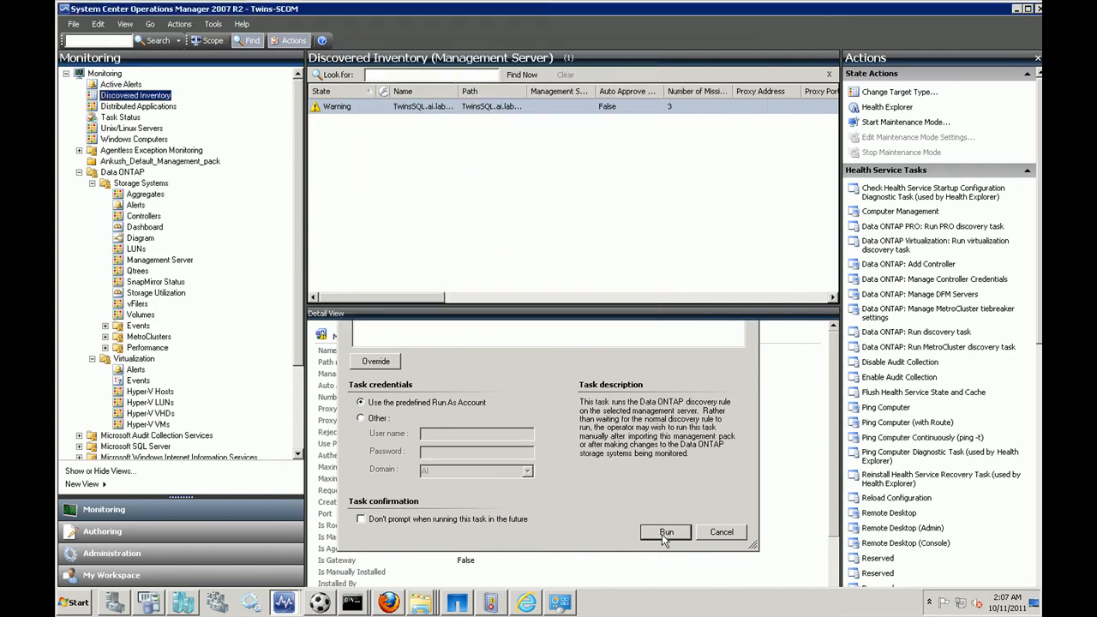
left_click(666, 531)
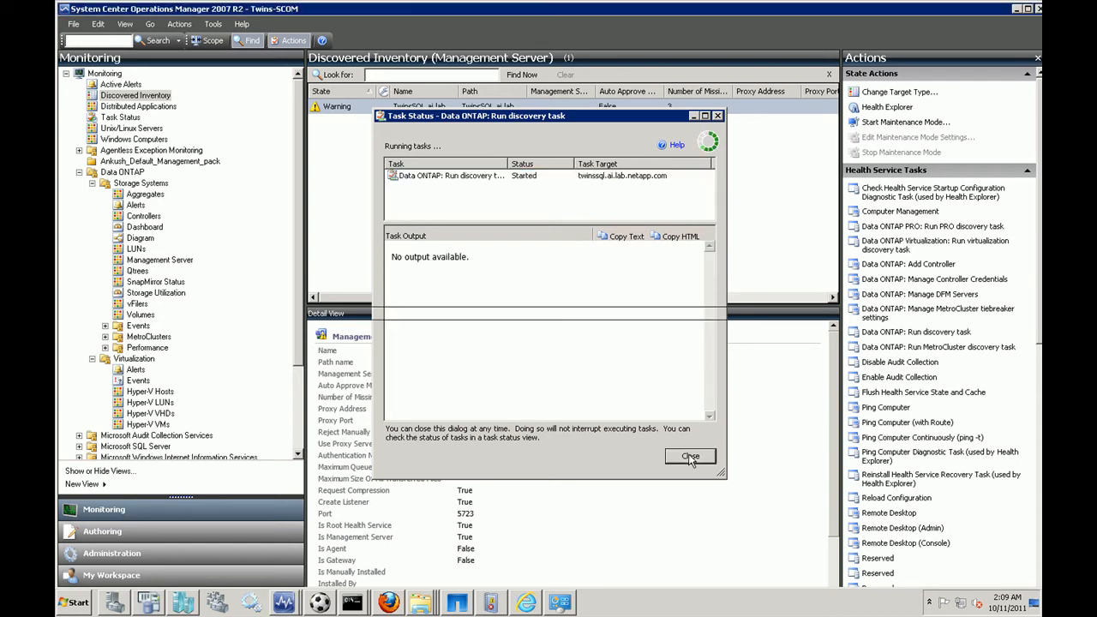
left_click(690, 455)
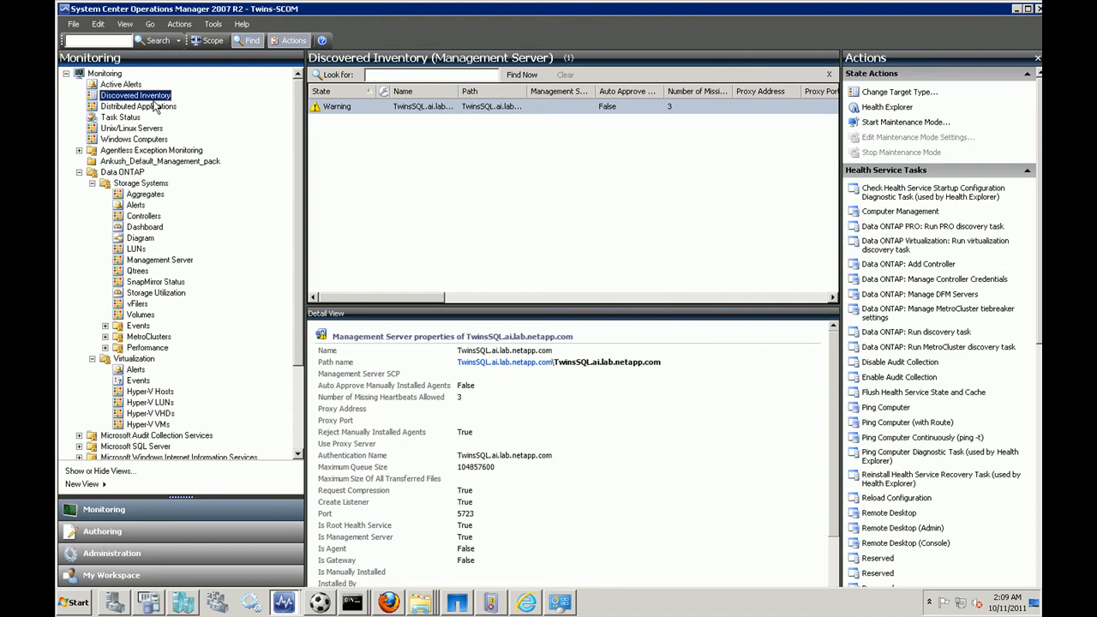
- View Task Status showing the Data ONTAP discovery task completed successfully
left_click(121, 117)
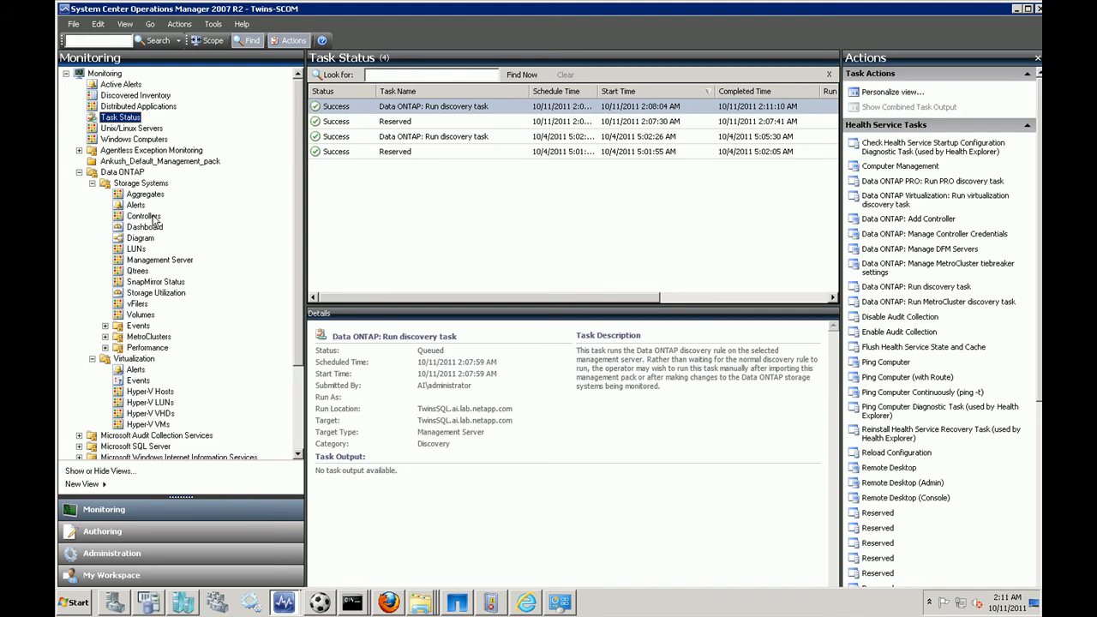
left_click(143, 216)
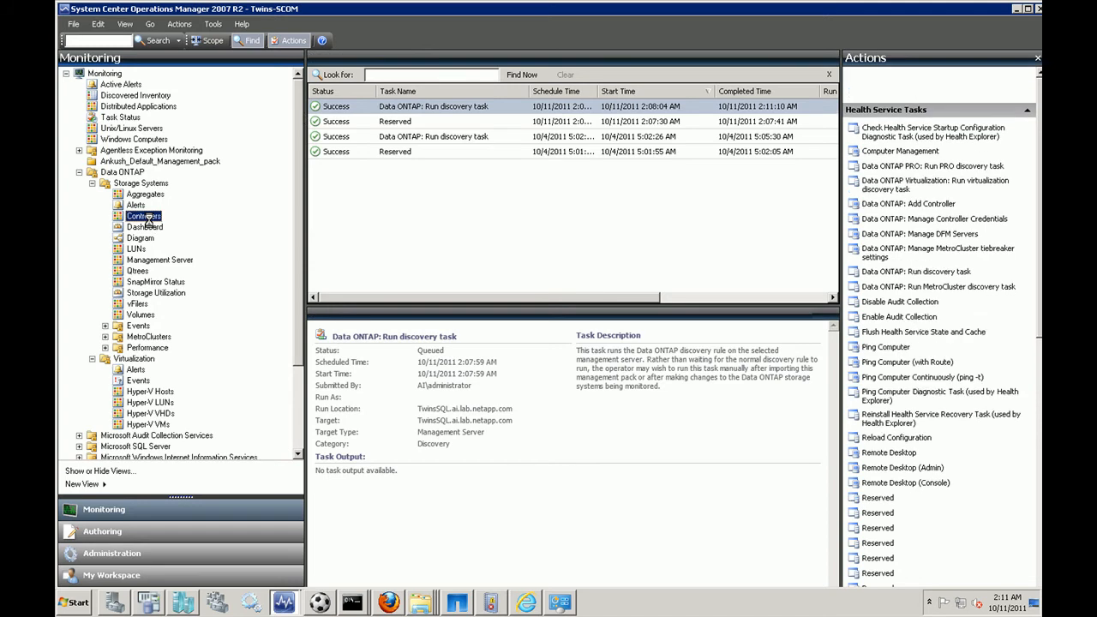
- List Data ONTAP controllers and show the healthy MSBUFILER1 (10.73.68.28) details
left_click(144, 215)
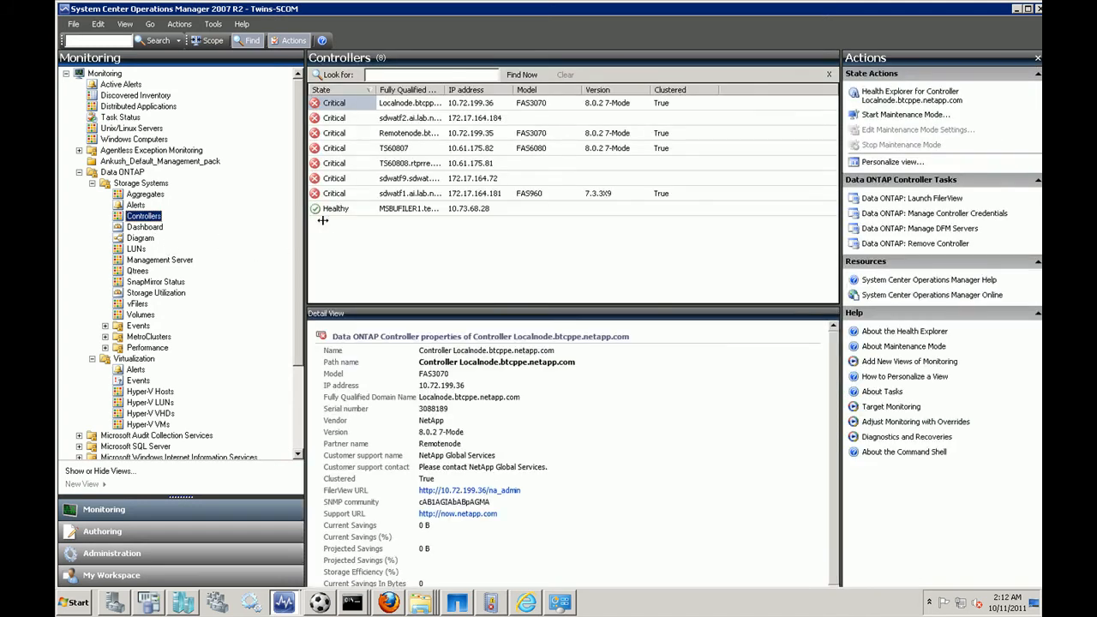
left_click(407, 208)
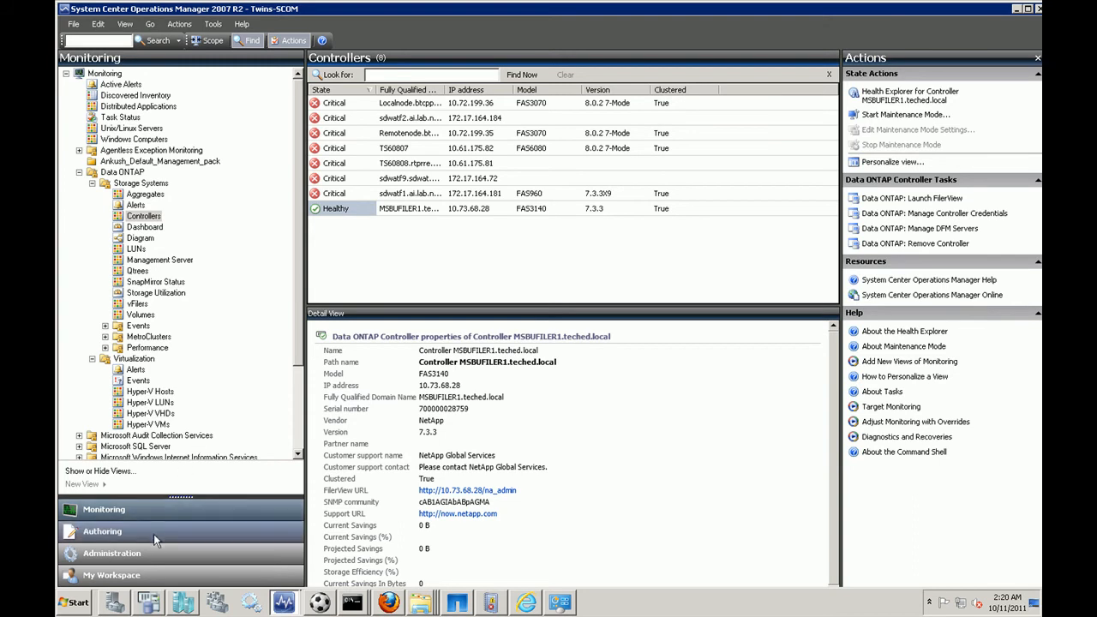
- Filter Authoring rules to 'oncommand' and select Data ONTAP: Discovery Rule
left_click(102, 530)
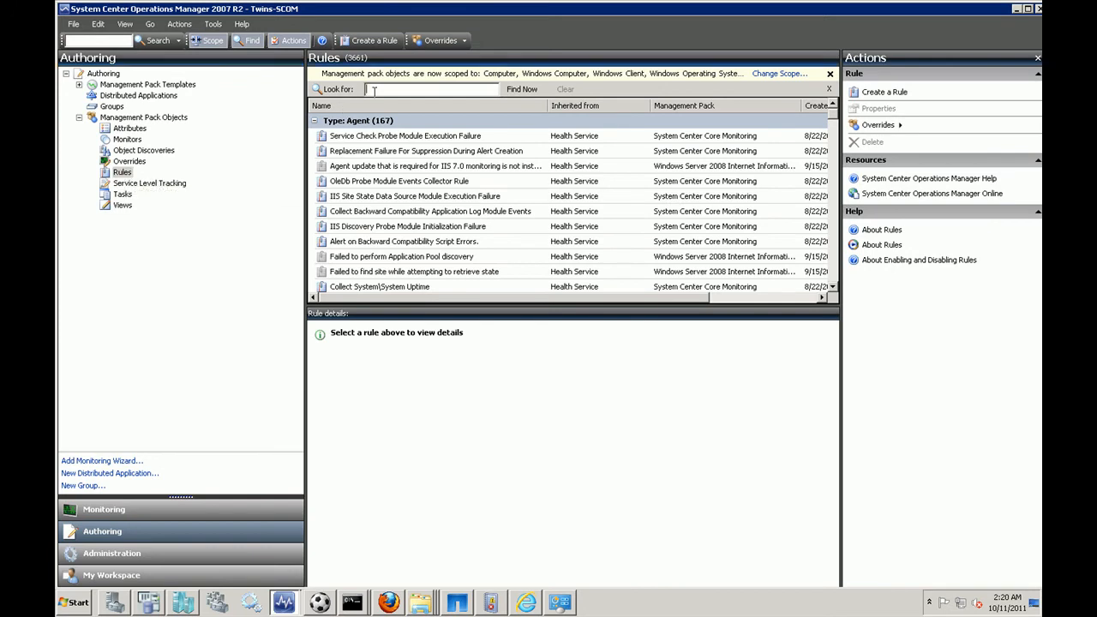
type("oncommand")
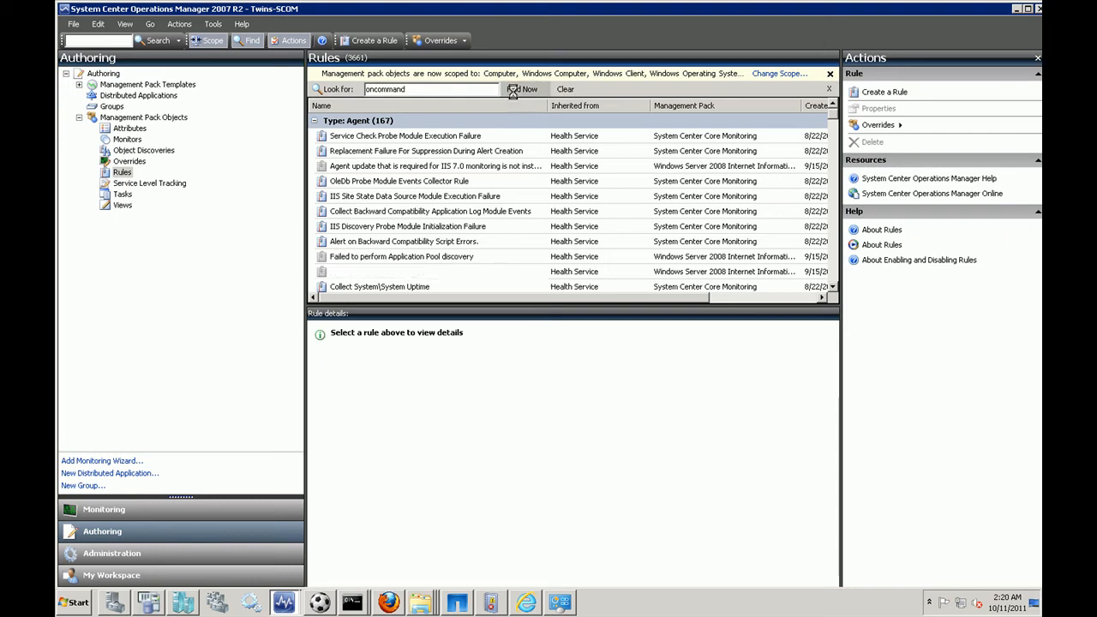
left_click(521, 89)
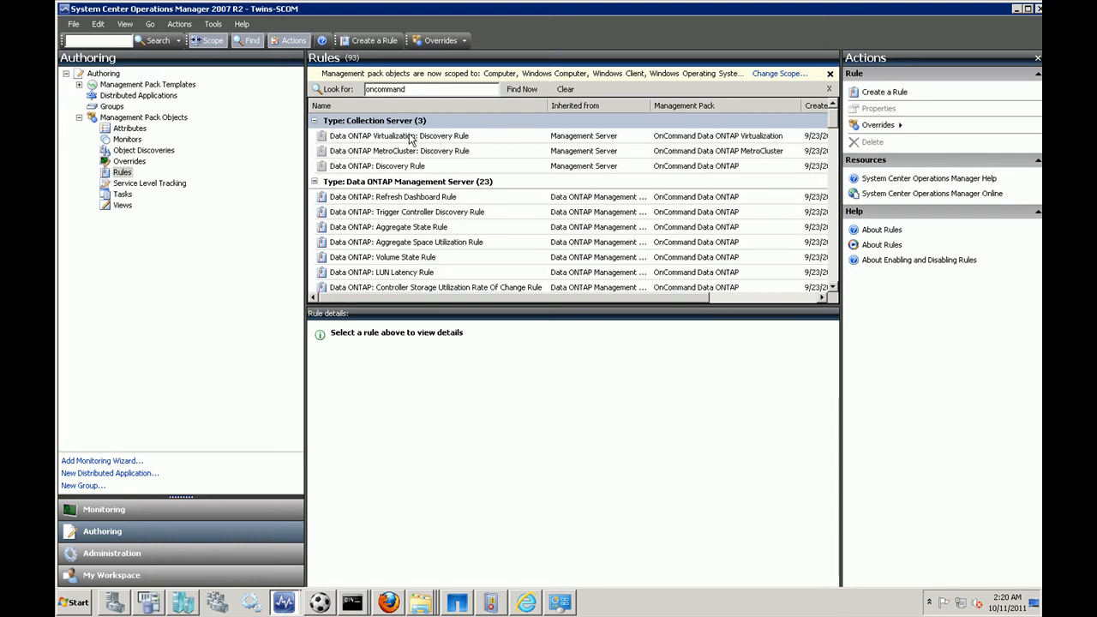
left_click(377, 166)
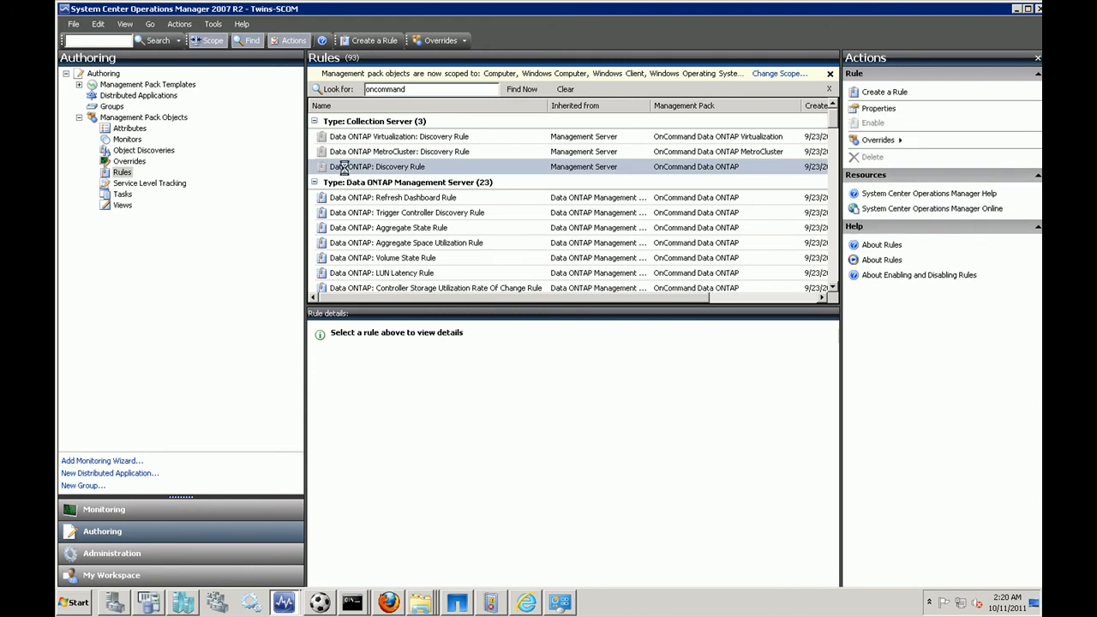
- Bring up the Overrides actions for the Data ONTAP: Discovery Rule
left_click(377, 166)
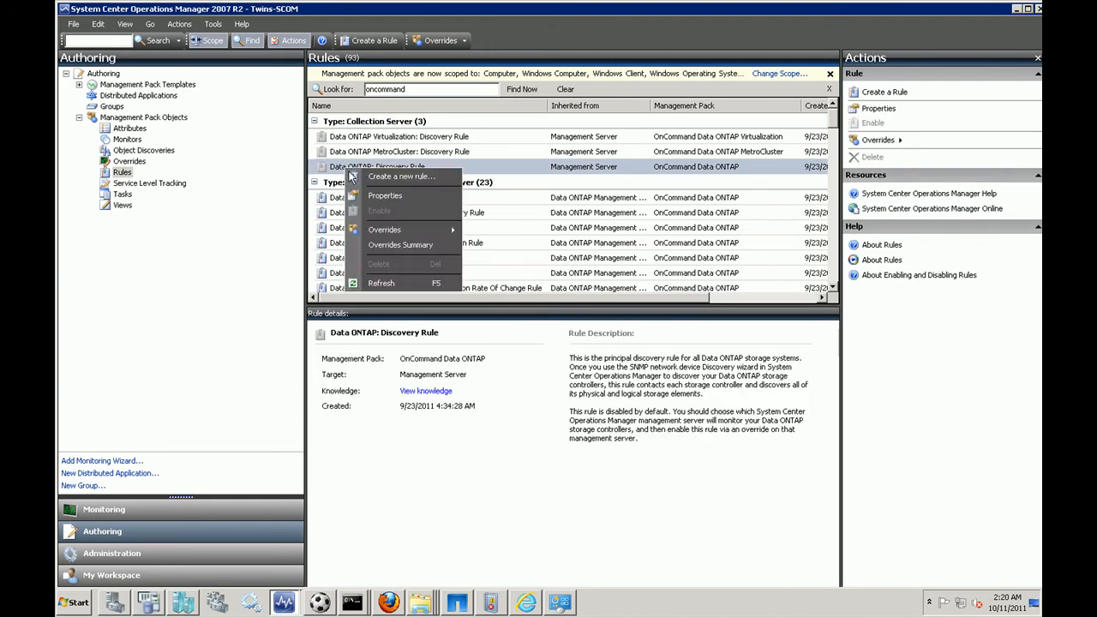
mouse_move(384, 229)
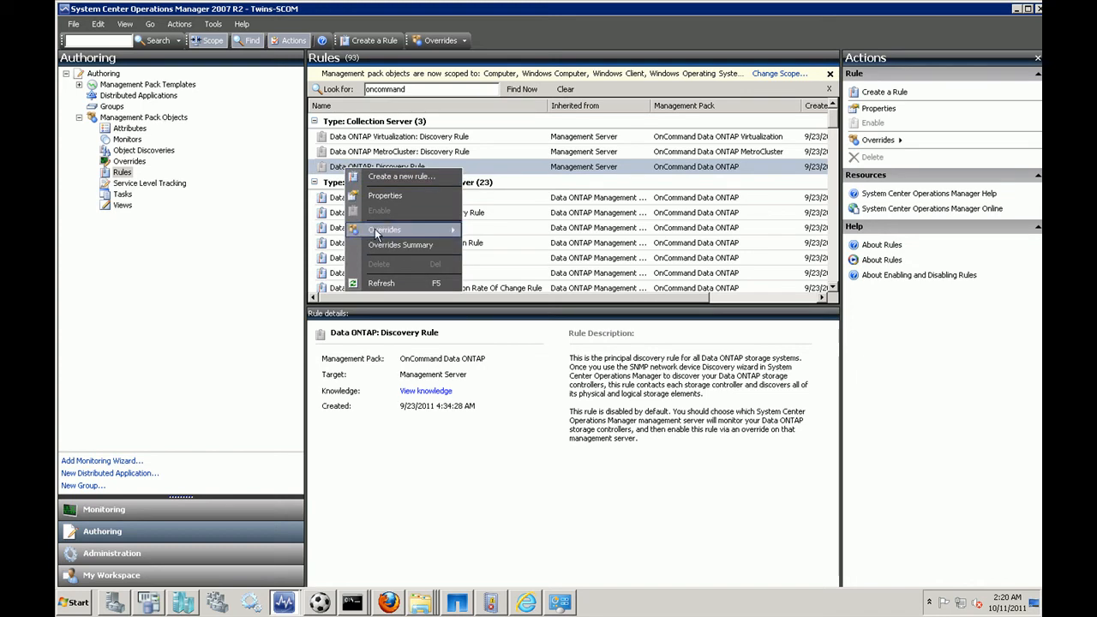
mouse_move(385, 229)
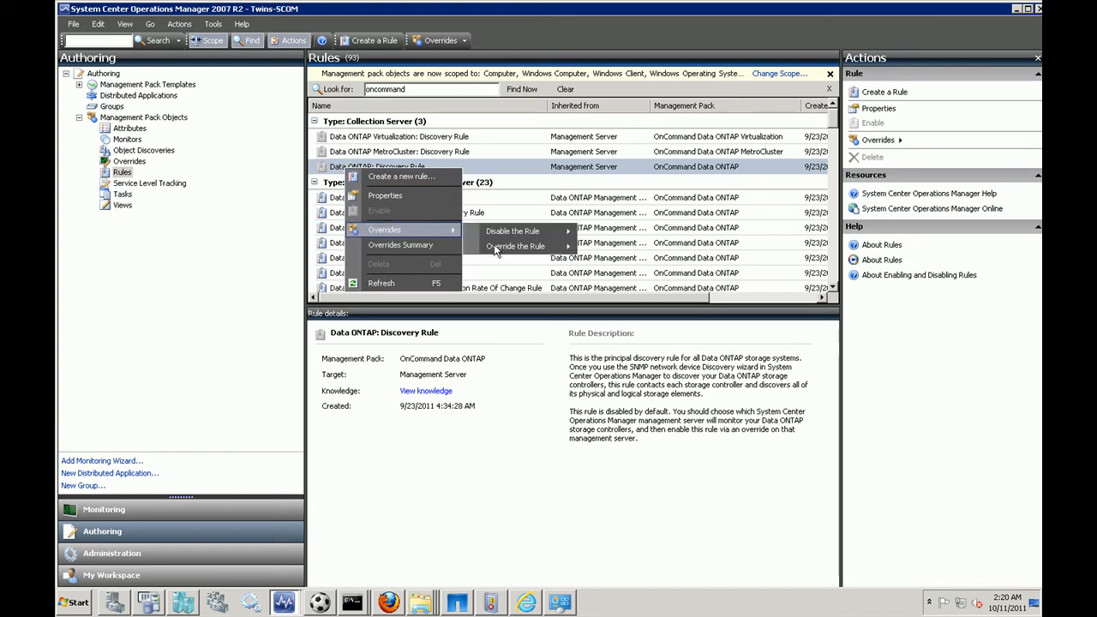
mouse_move(514, 246)
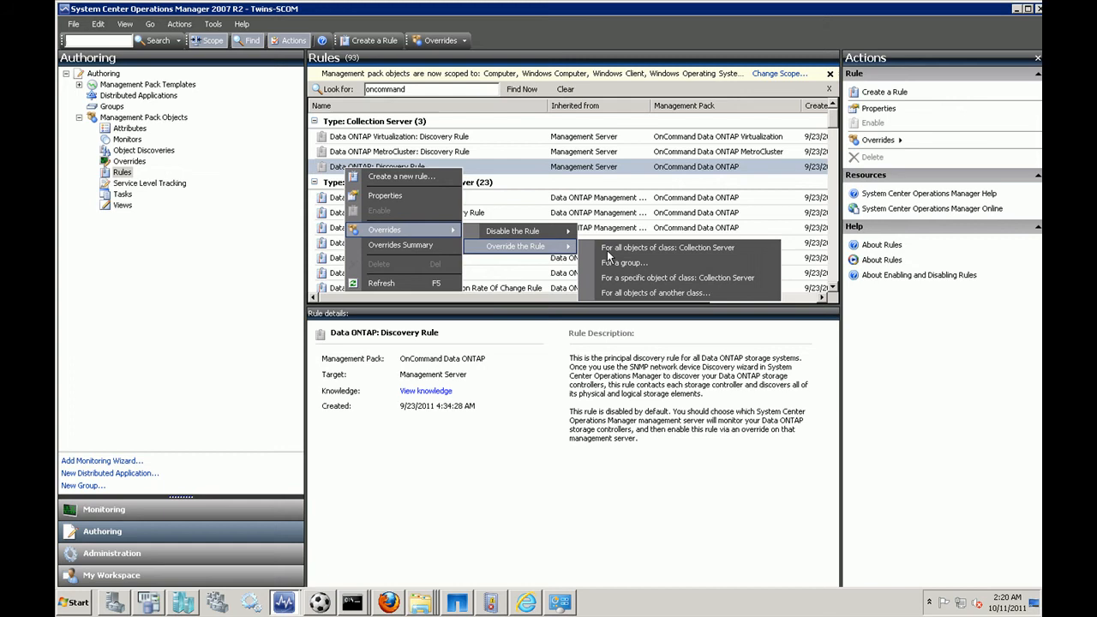
- Override Enabled to True and mark Interval Seconds as overridden for the Discovery Rule
left_click(667, 247)
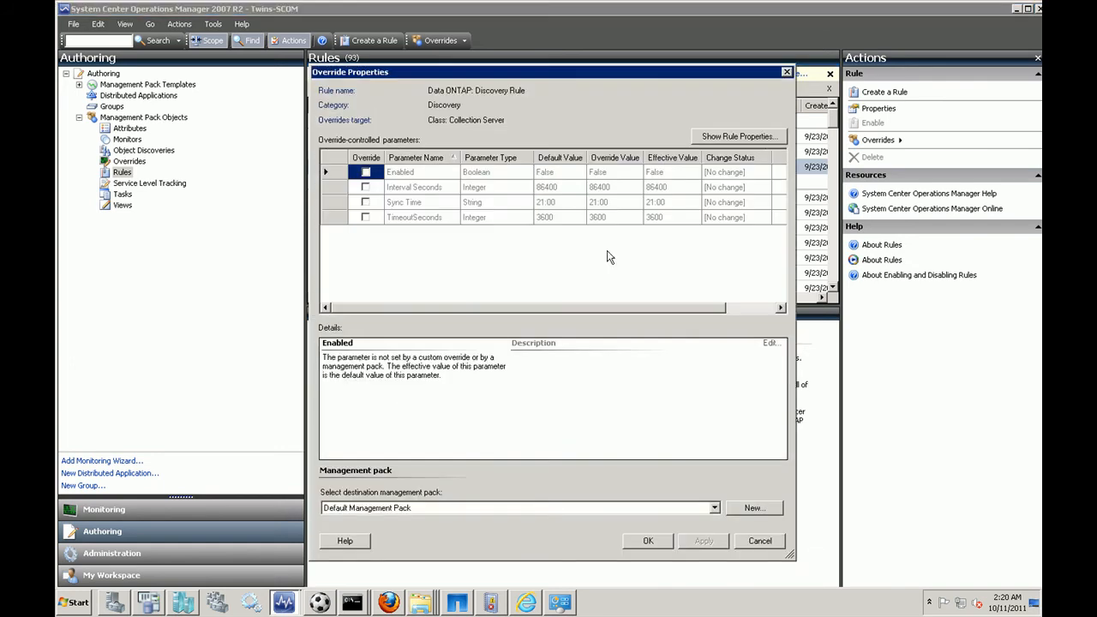
left_click(366, 172)
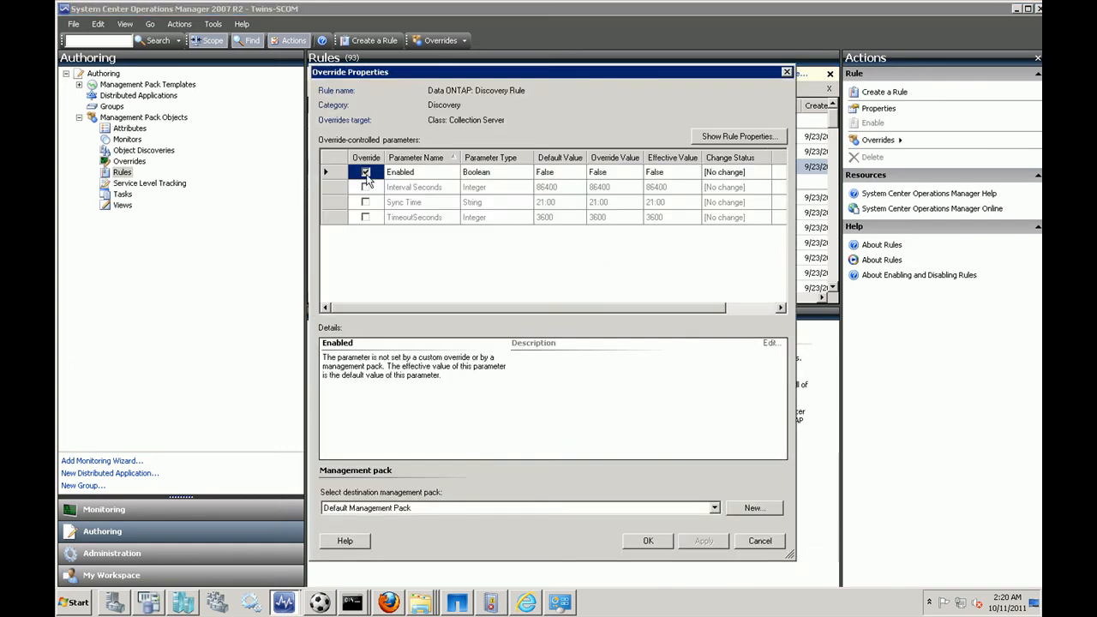
left_click(365, 171)
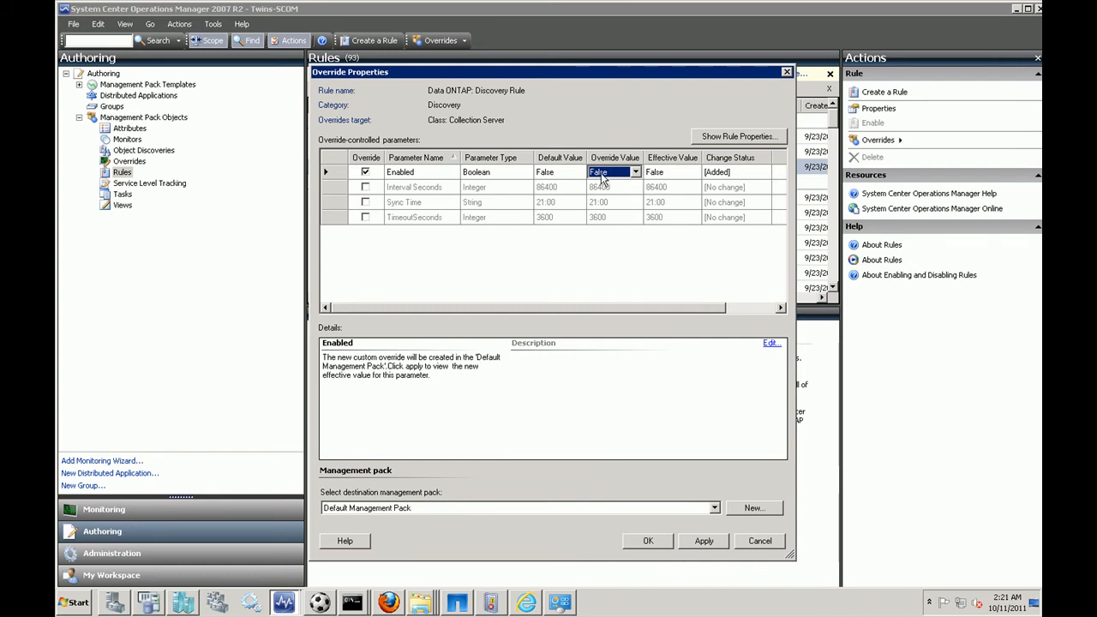
left_click(634, 171)
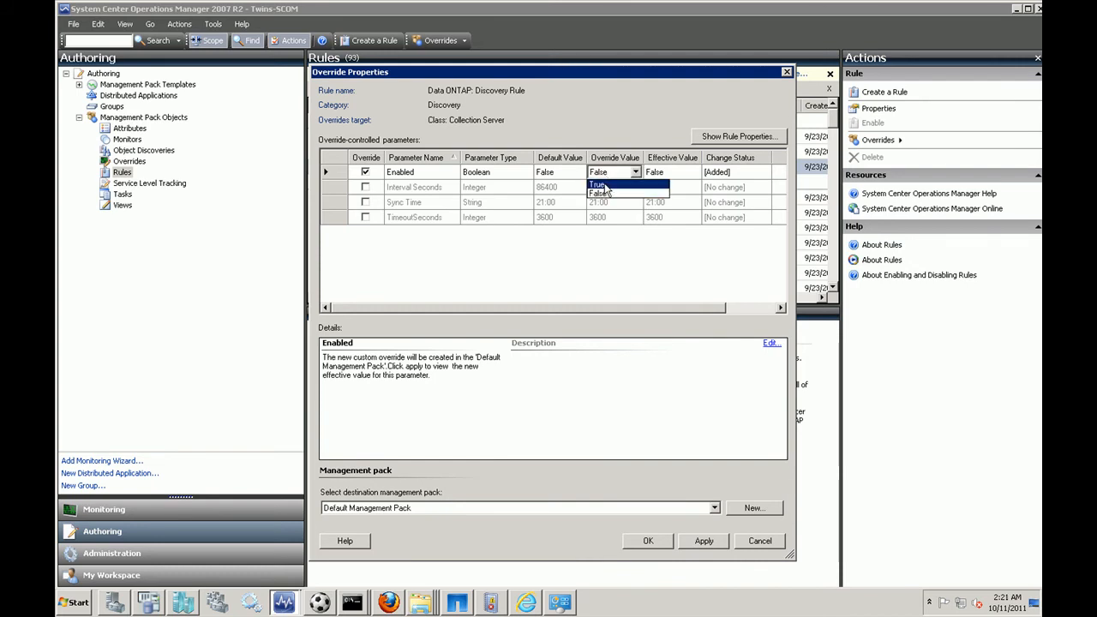
left_click(597, 183)
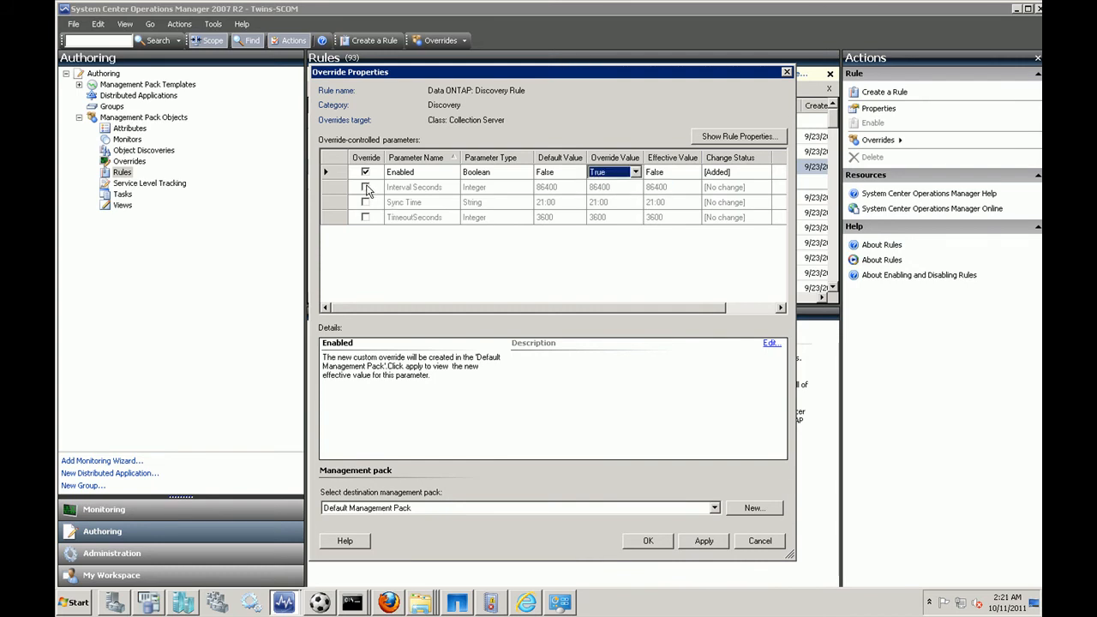
left_click(365, 187)
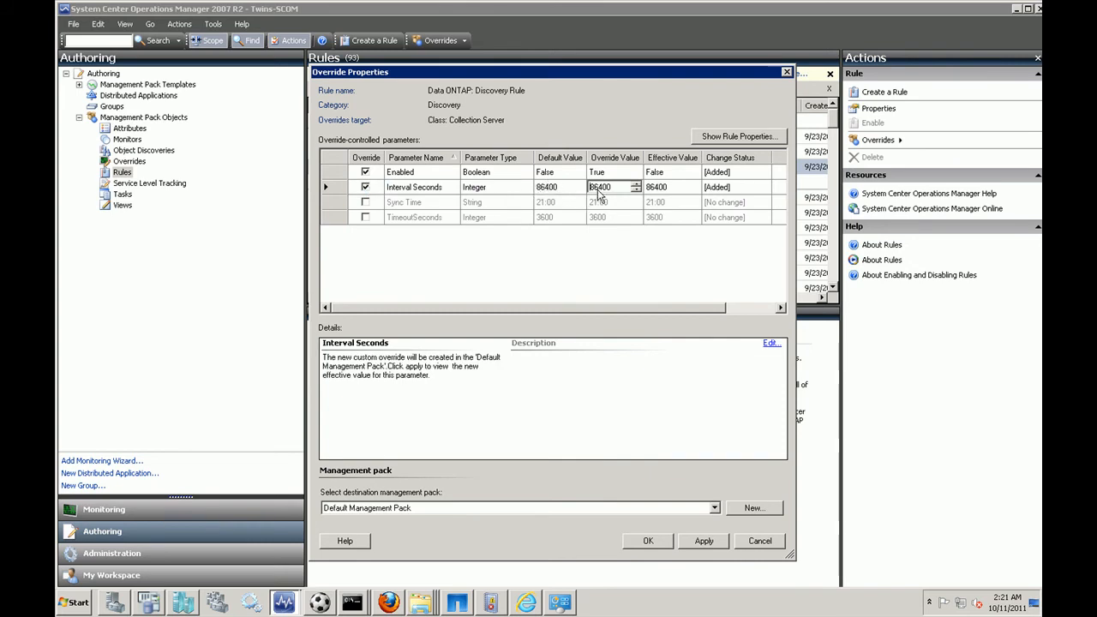
mouse_move(643, 472)
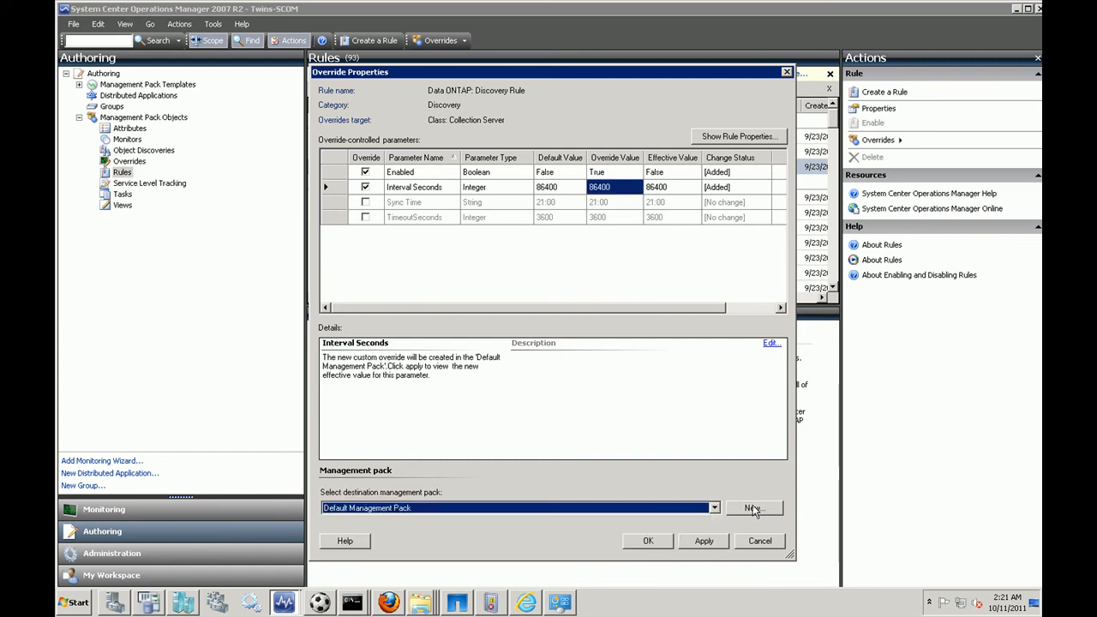
- Create a new destination management pack named demo_pack for the overrides
left_click(754, 507)
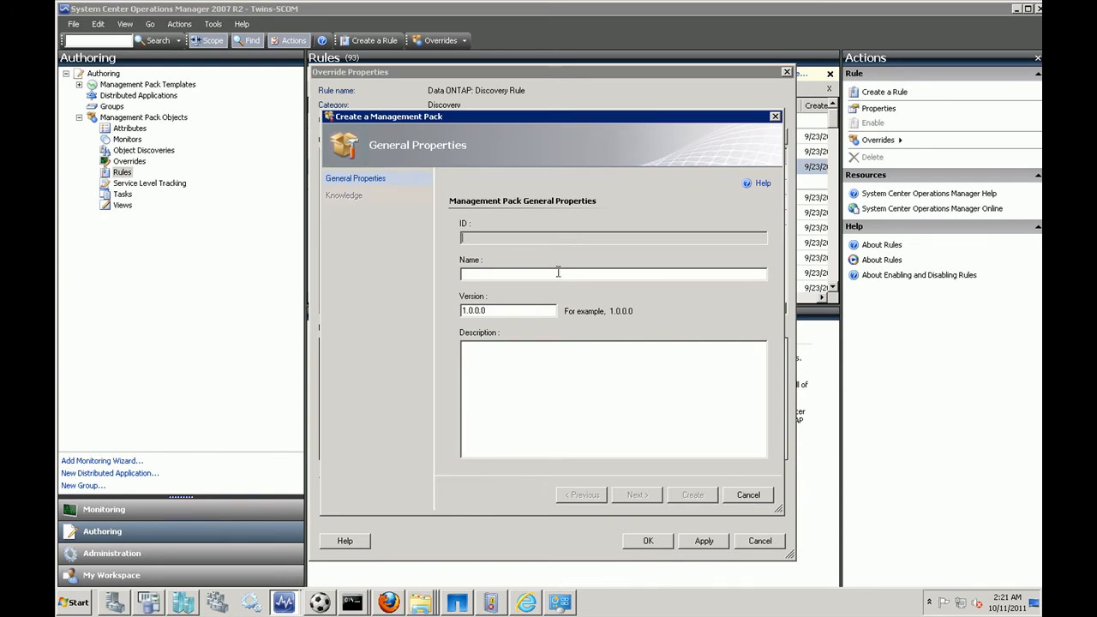
type("demo_pack")
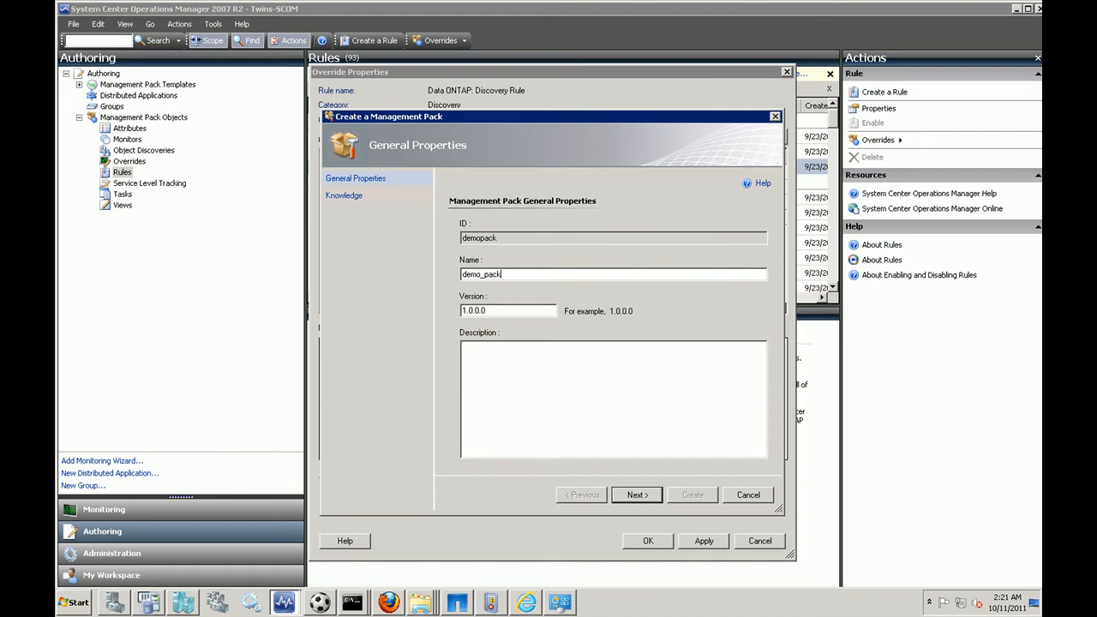
left_click(637, 494)
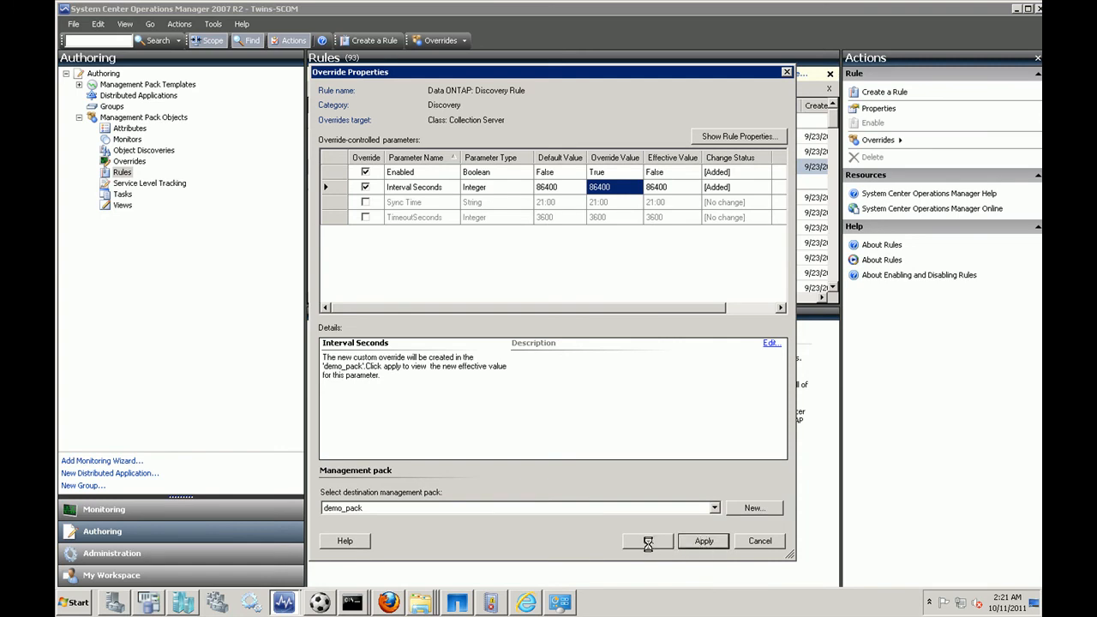
- Apply the Discovery Rule overrides into demo_pack and return to the Rules list
left_click(702, 541)
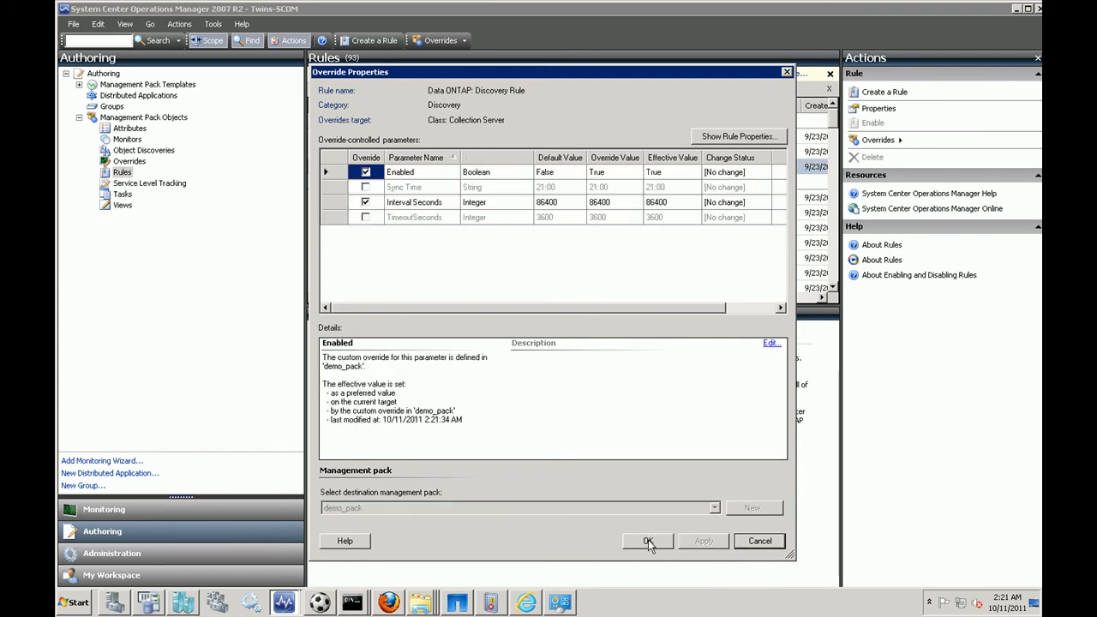
left_click(648, 541)
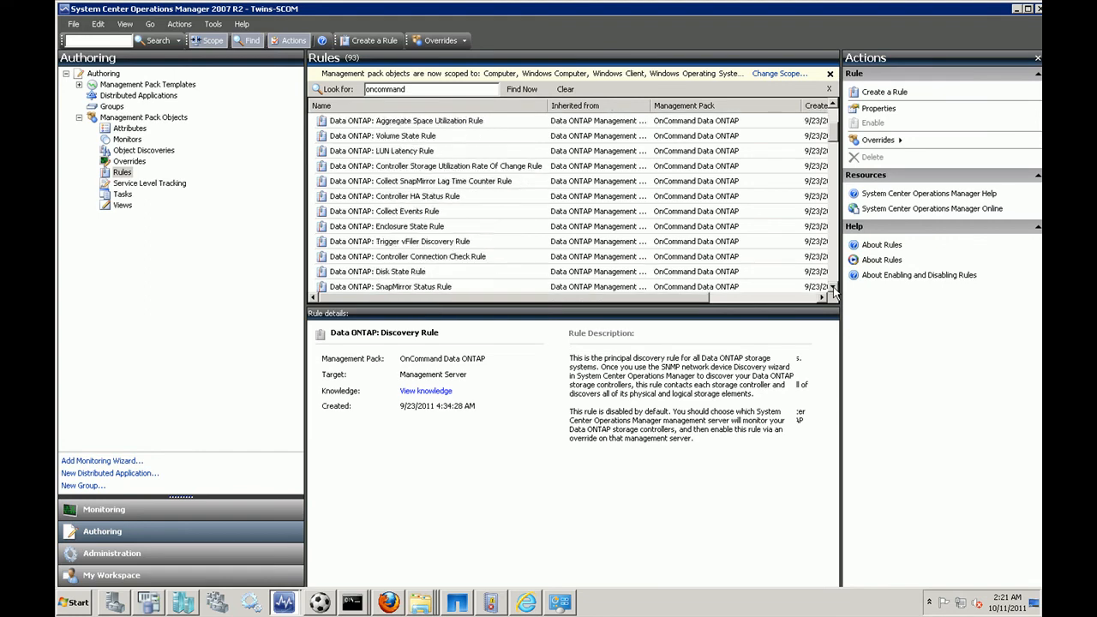
- Locate and select the Volume Space Utilization PRO Tip Recovery rule under Data ONTAP PRO: Hyper-V Host
scroll("down", 3)
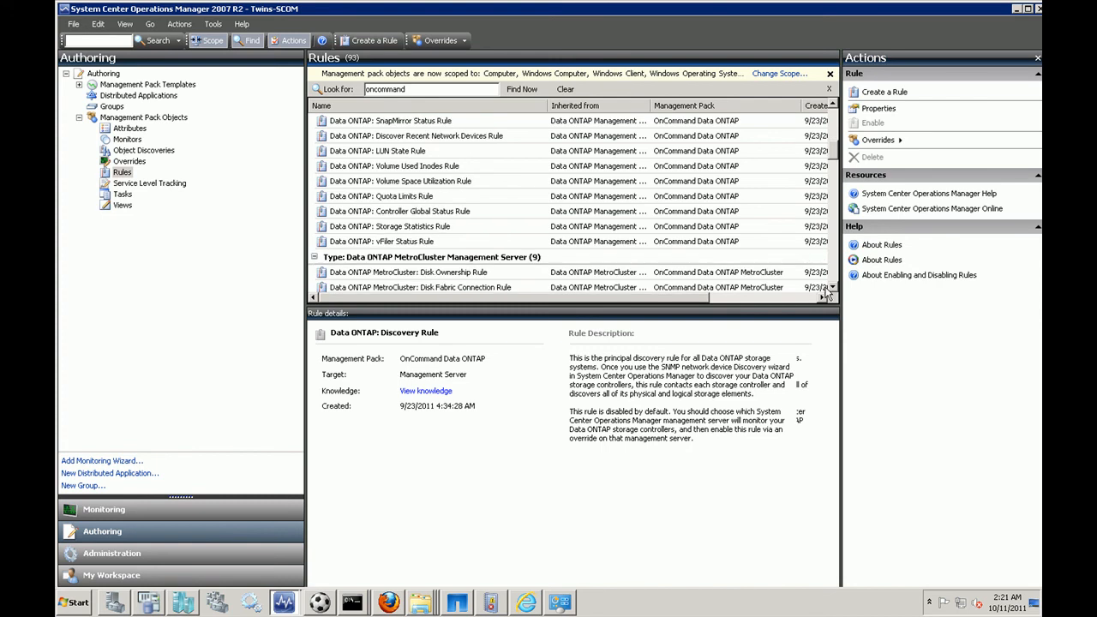
left_click(420, 287)
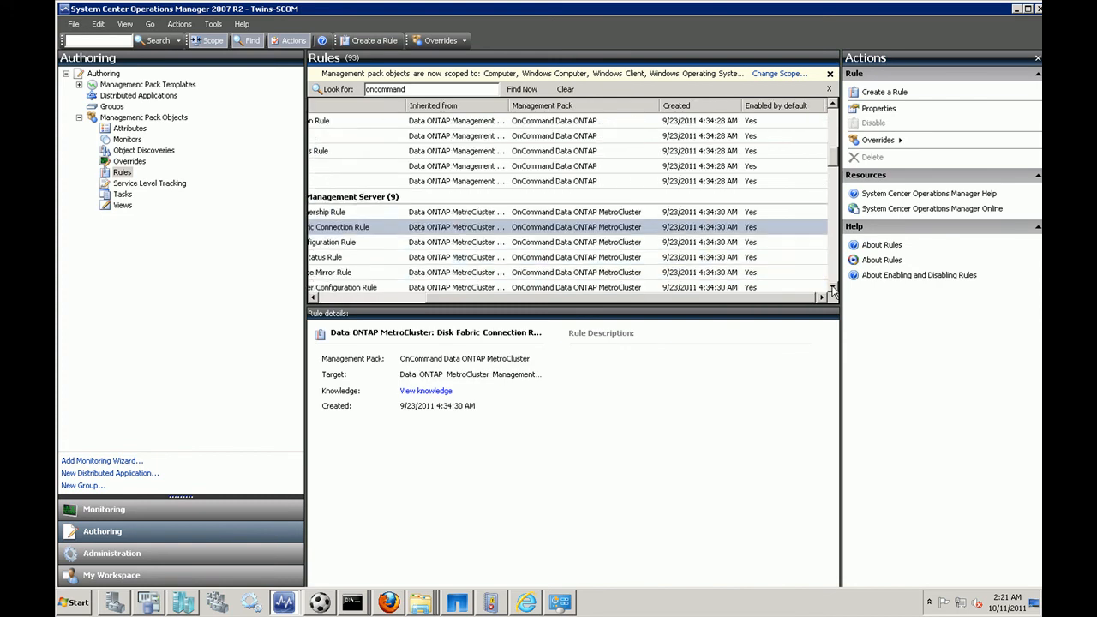
scroll("down", 3)
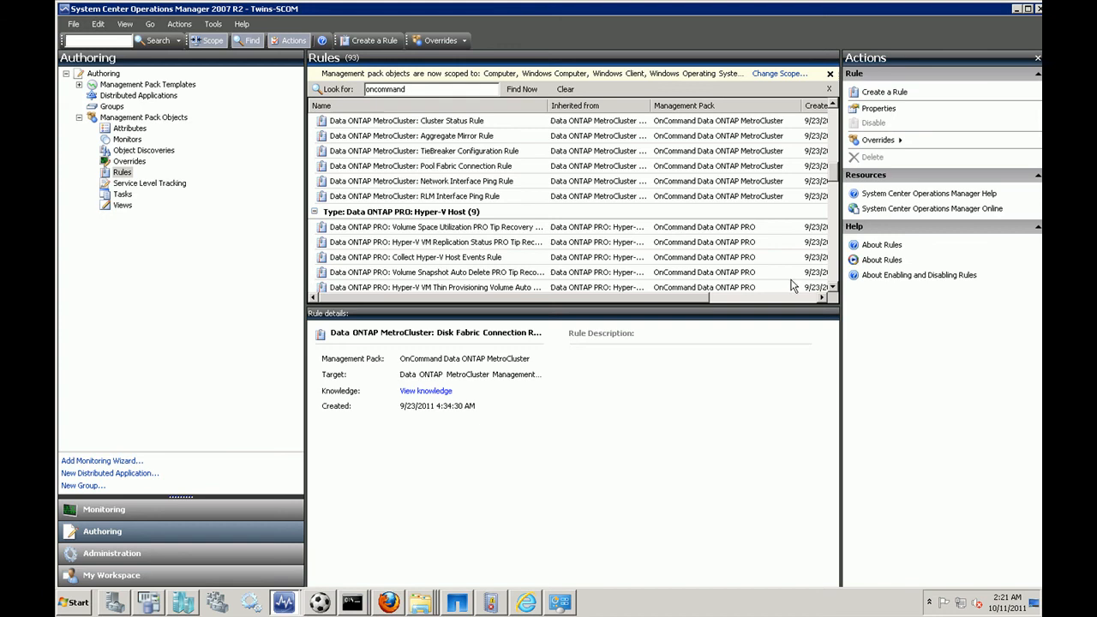
scroll("down", 3)
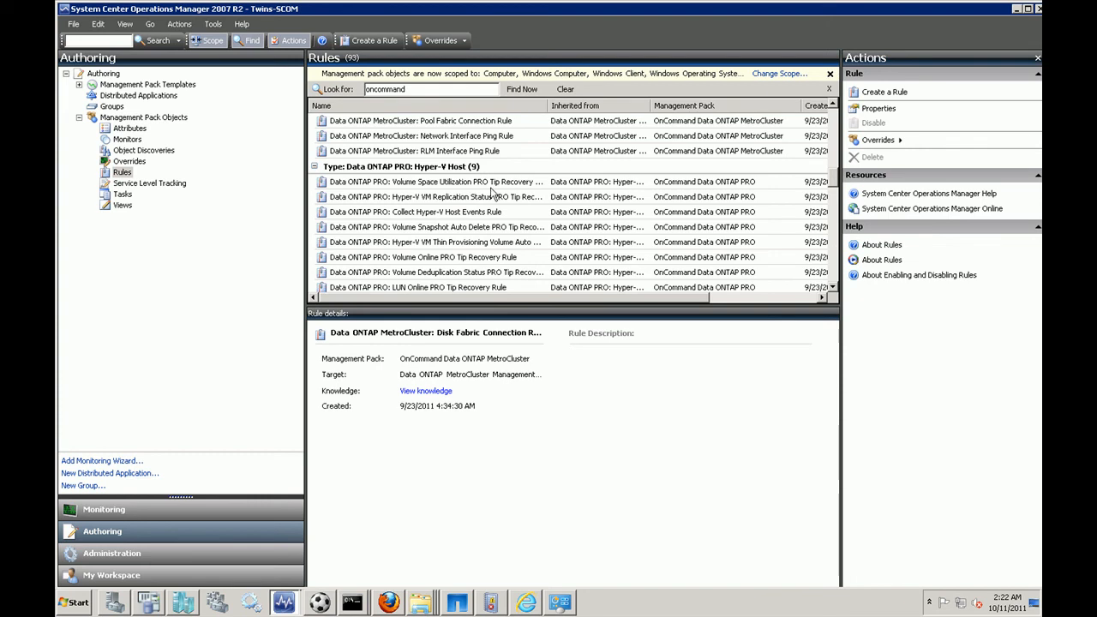
left_click(436, 181)
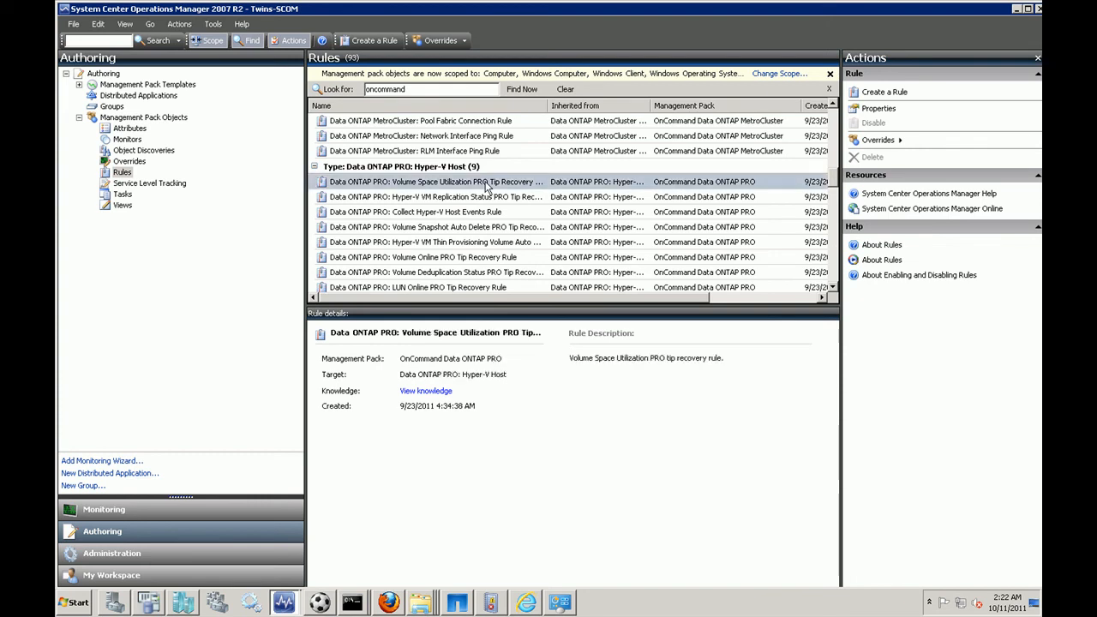
- Show the shortcut menu with override options for the PRO Tip Recovery rule
right_click(436, 181)
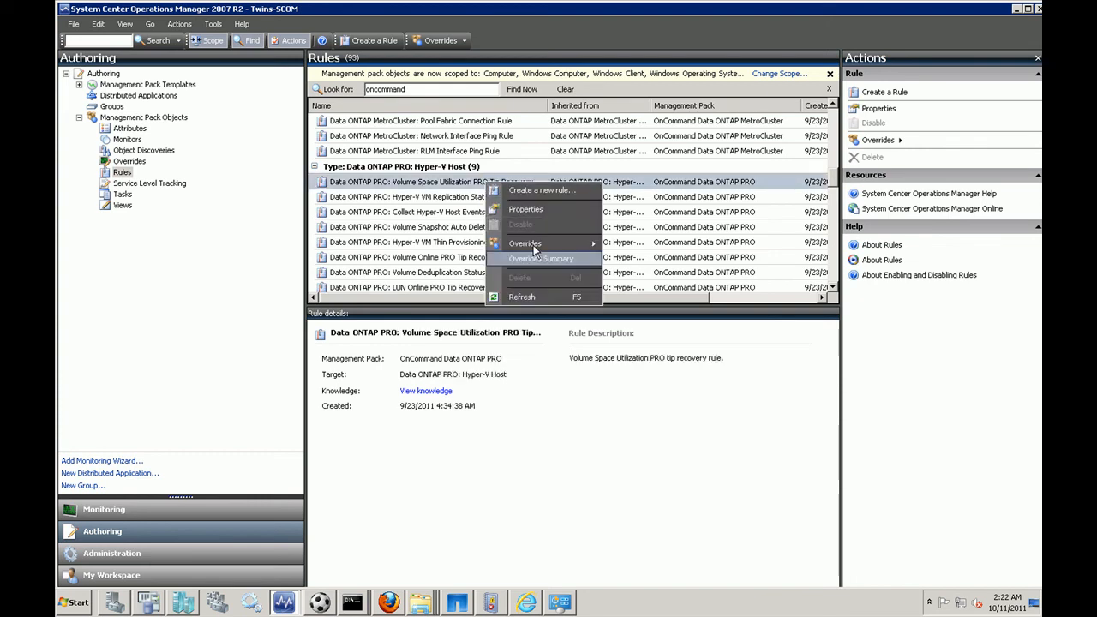
mouse_move(524, 244)
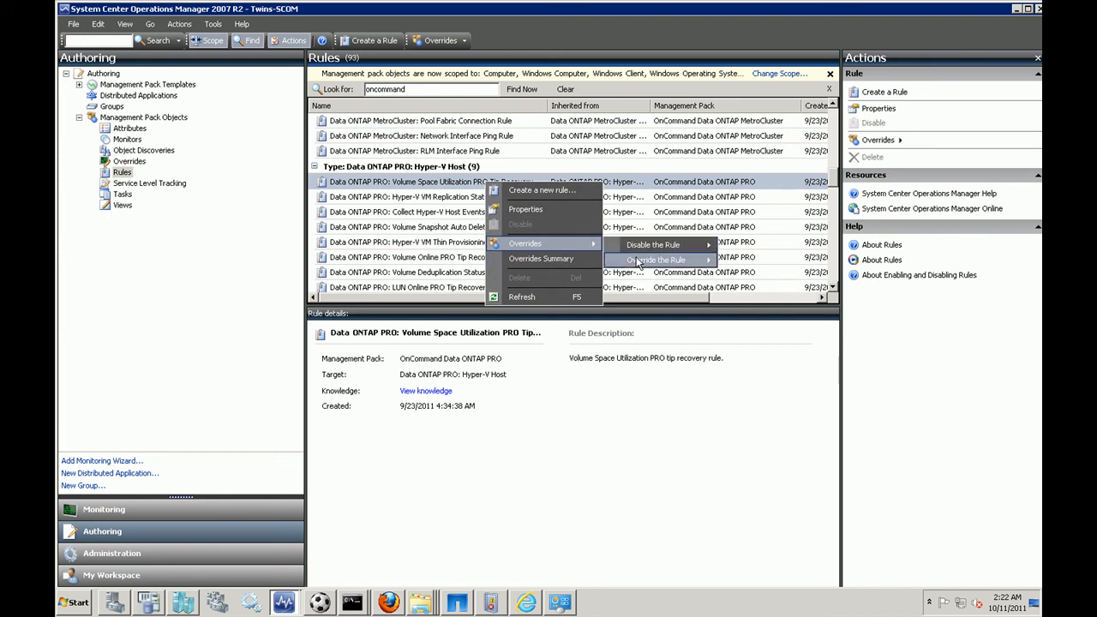
mouse_move(655, 260)
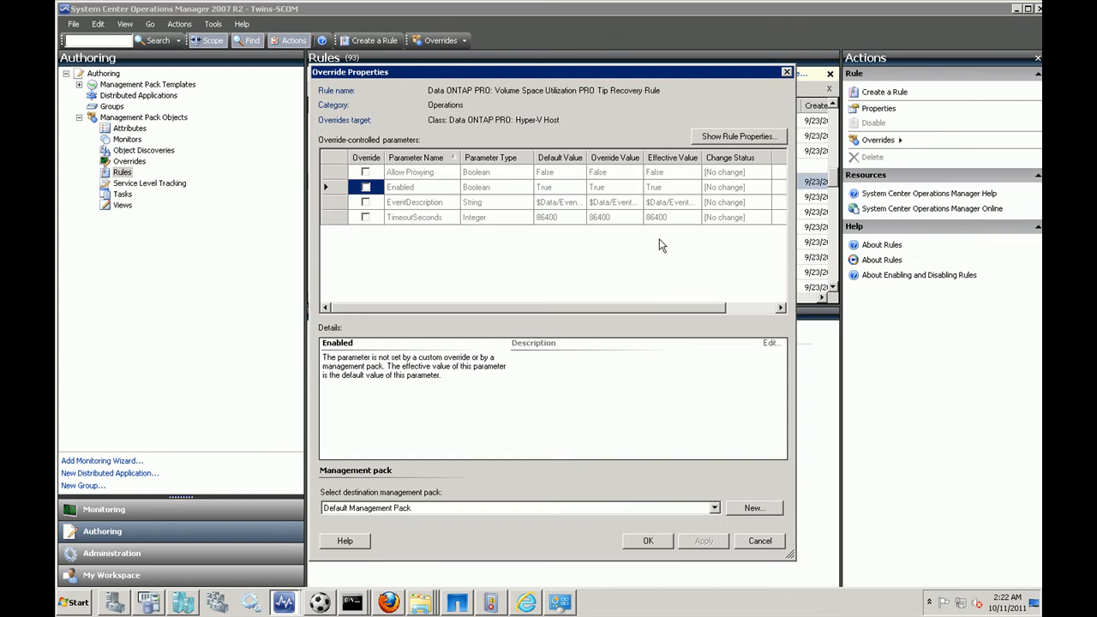
- Override Enabled to True and save the override in the demo_pack management pack
left_click(366, 187)
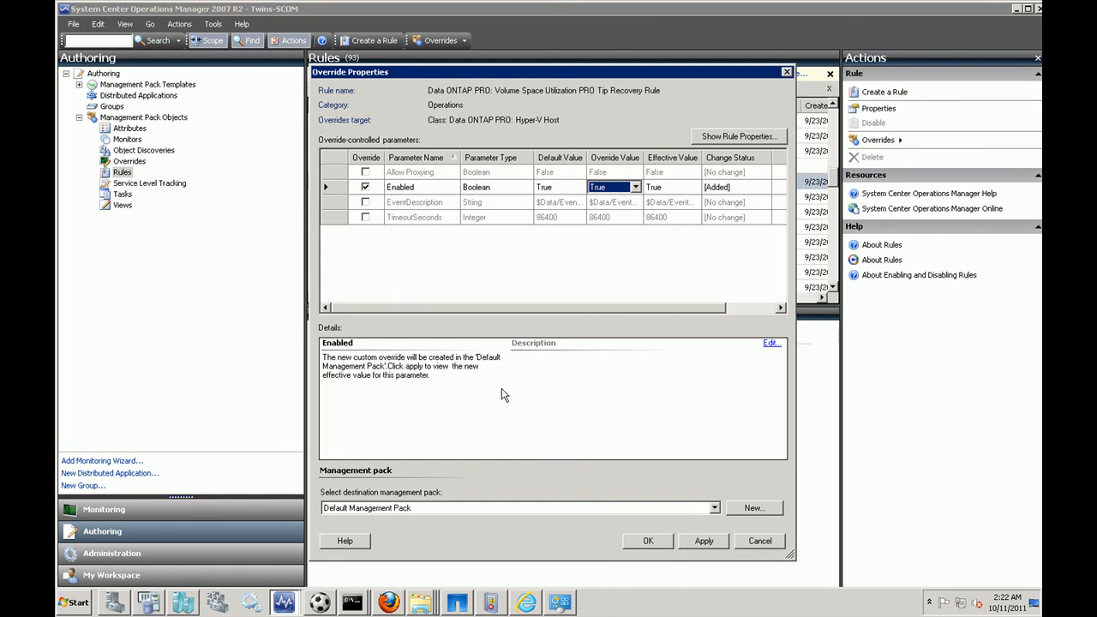
left_click(714, 507)
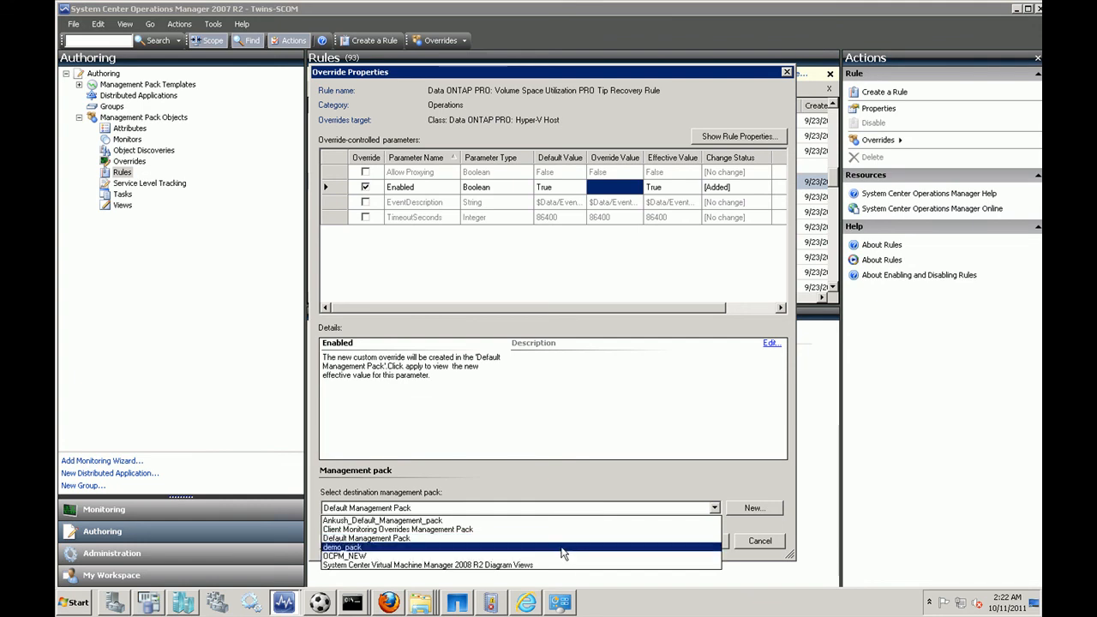
left_click(341, 546)
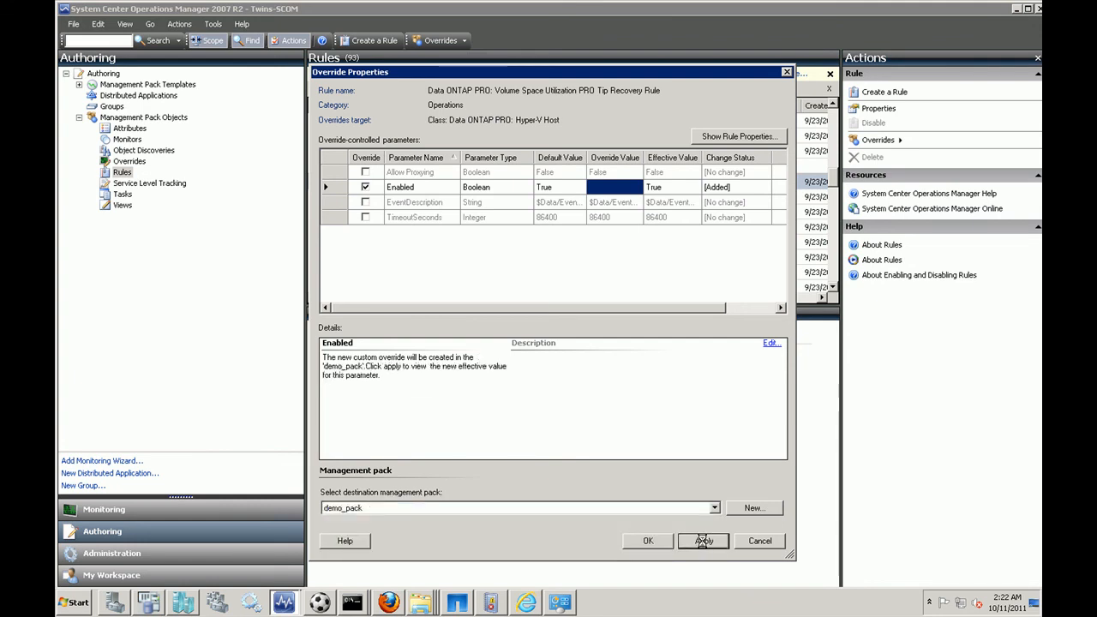
left_click(702, 541)
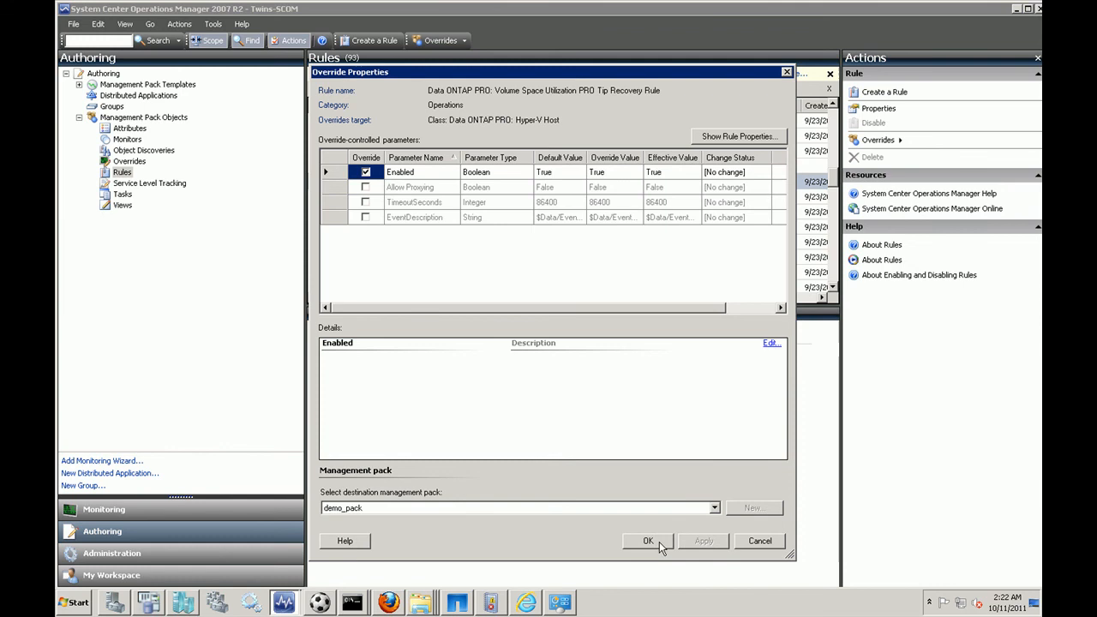